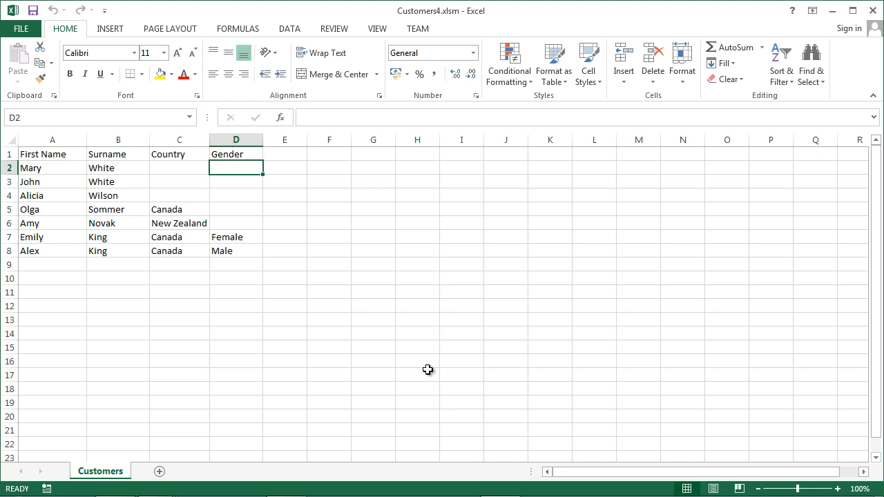
Open the context menu of the Customers sheet tab
{"action": "right_click", "coordinate": [100, 471]}
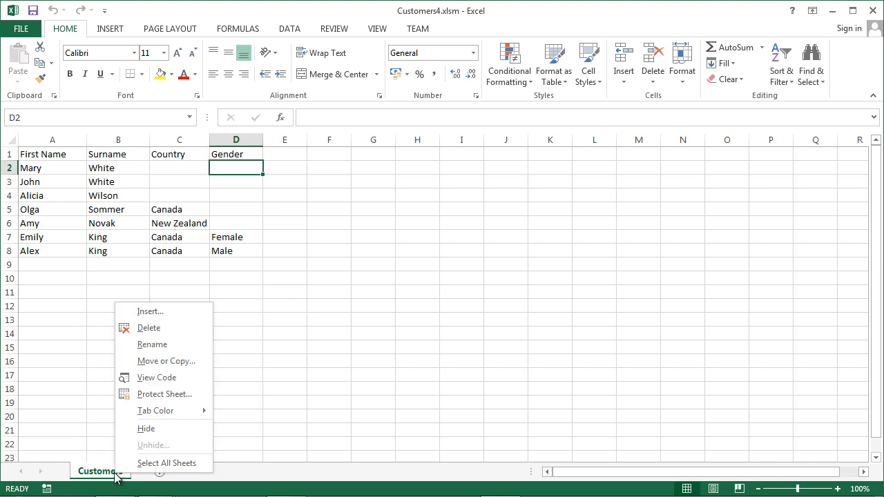
{"action": "mouse_move", "coordinate": [157, 377]}
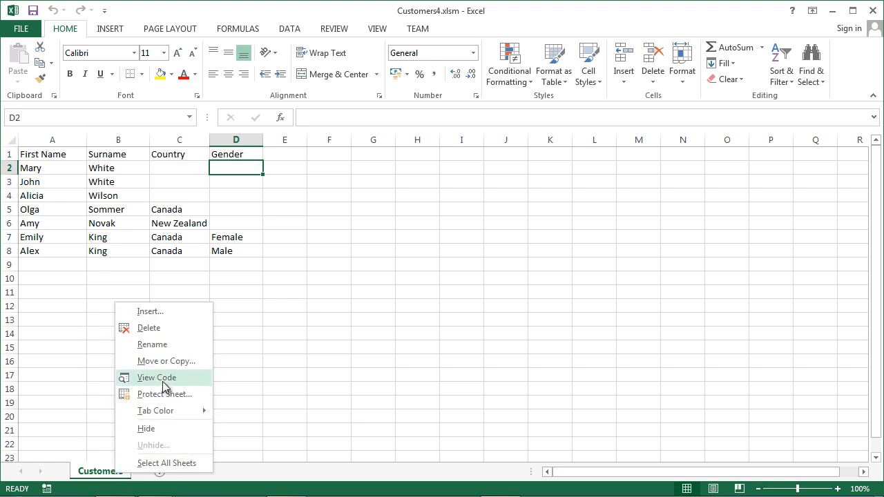
In the code editor, enlarge UserForm1 and move the Toolbox palette off the form
{"action": "left_click", "coordinate": [157, 377]}
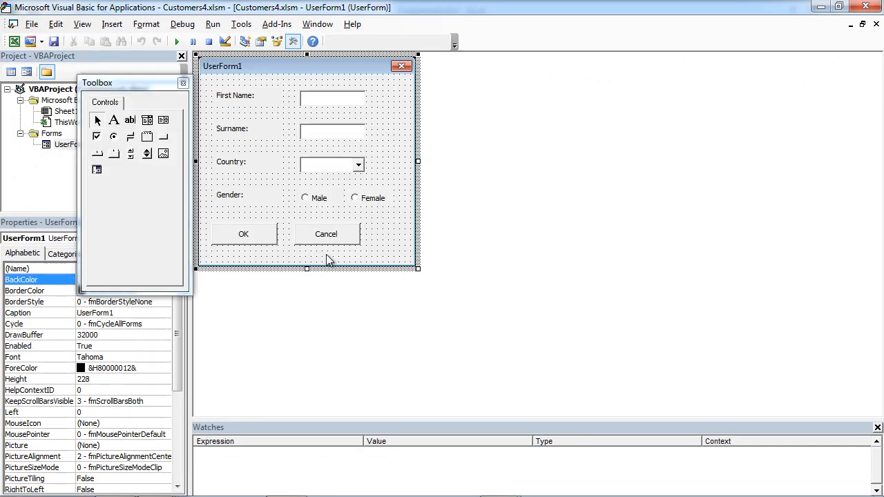
{"action": "left_click_drag", "start_coordinate": [418, 269], "coordinate": [504, 357]}
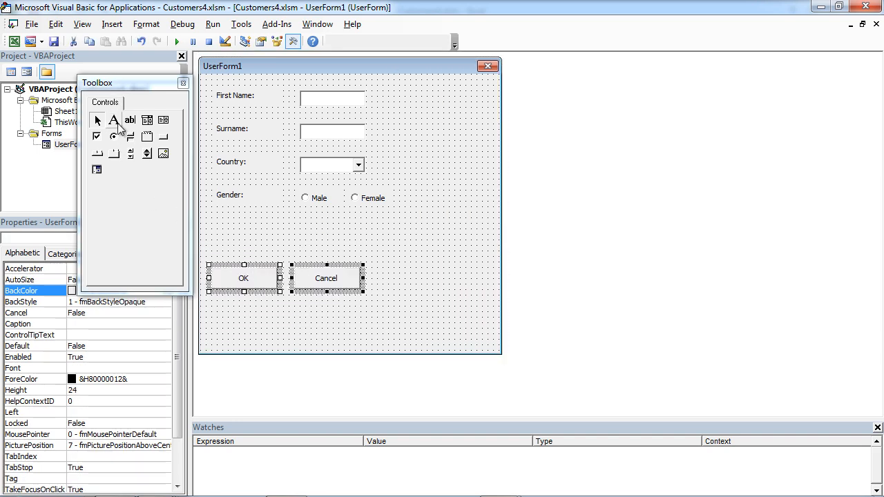
{"action": "mouse_move", "coordinate": [97, 136]}
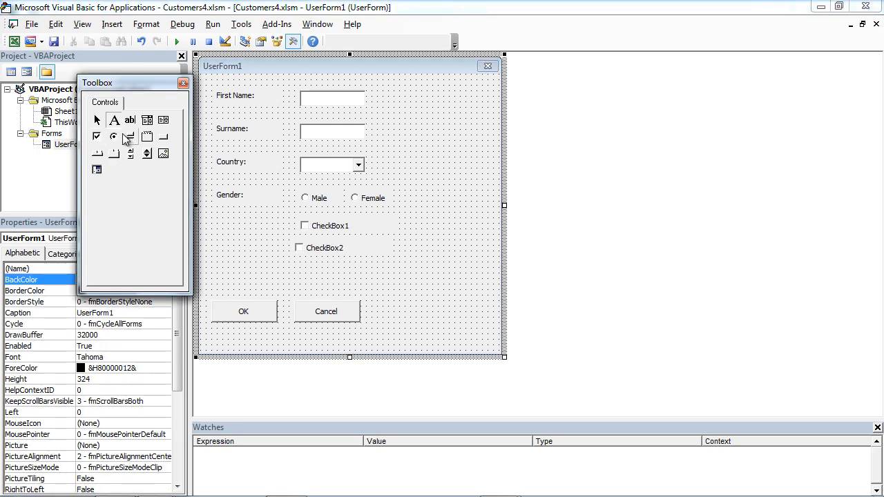
{"action": "left_click_drag", "start_coordinate": [220, 223], "coordinate": [281, 239]}
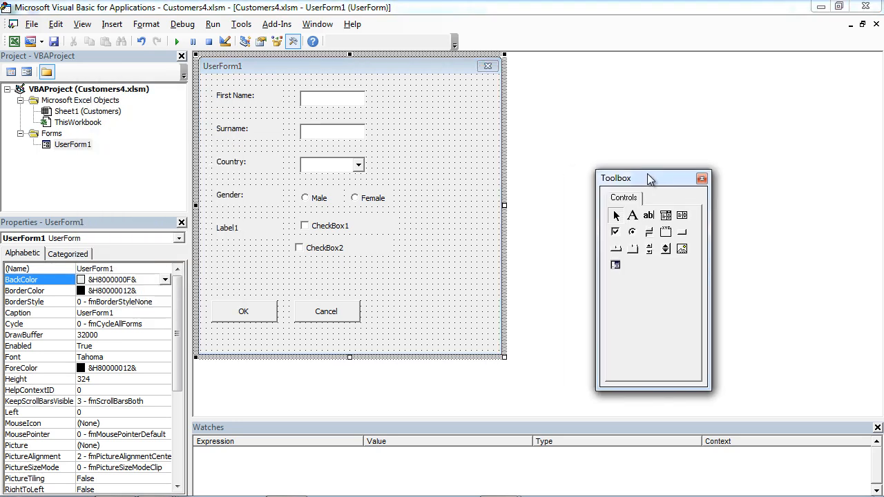
Set Label1's (Name) to lbContact and its Caption to 'Contact:'
{"action": "left_click", "coordinate": [228, 228]}
{"action": "type", "text": "lbContact"}
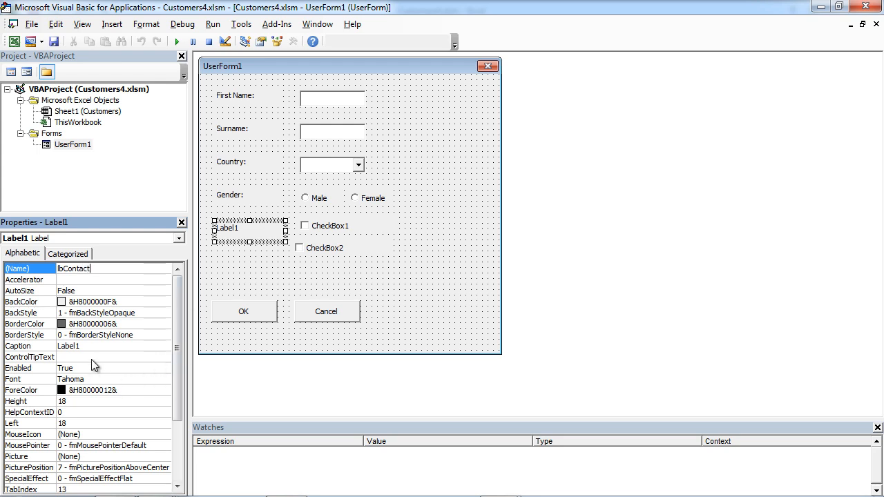
{"action": "left_click", "coordinate": [68, 346]}
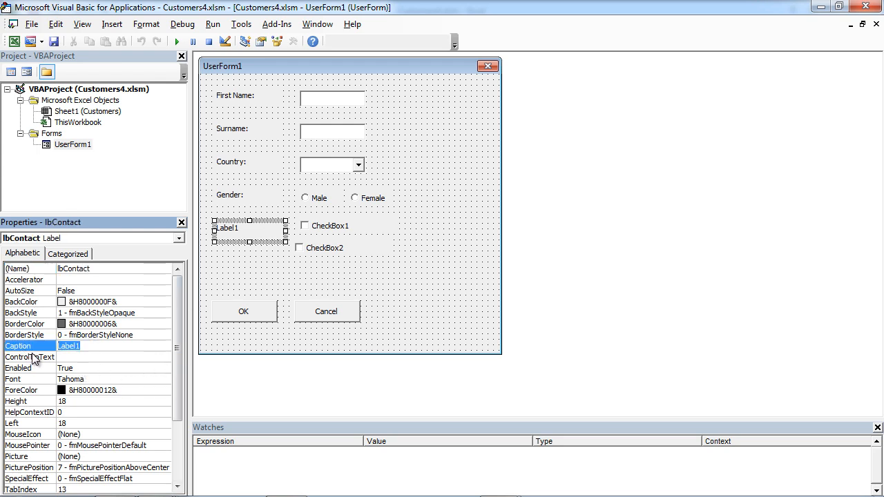
{"action": "type", "text": "Contact:"}
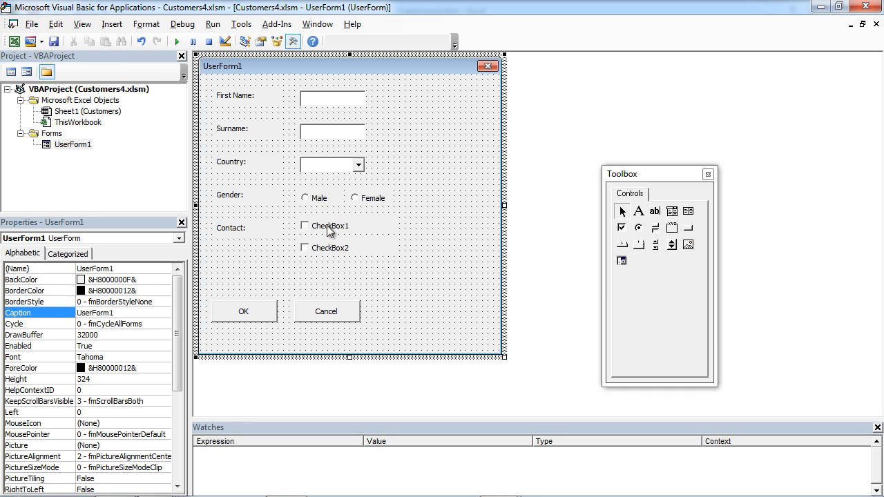
Rename CheckBox1 to cbPost with caption 'Post'
{"action": "left_click", "coordinate": [330, 226]}
{"action": "type", "text": "c"}
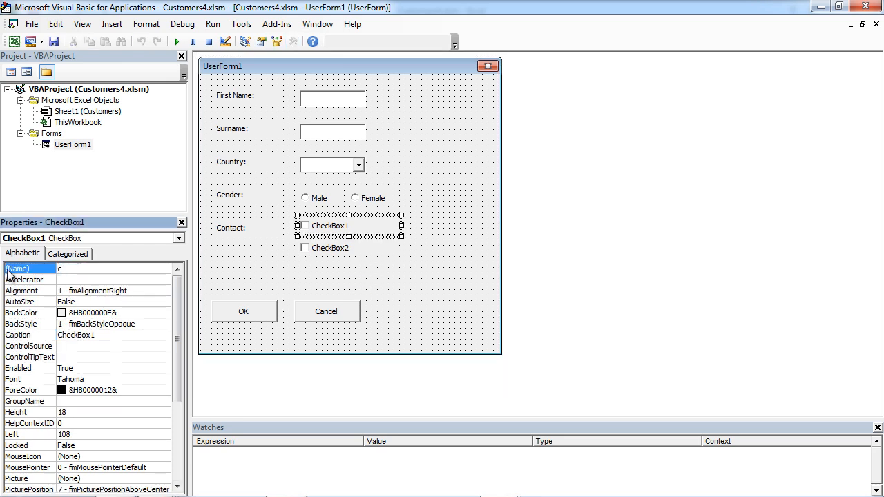
{"action": "type", "text": "b"}
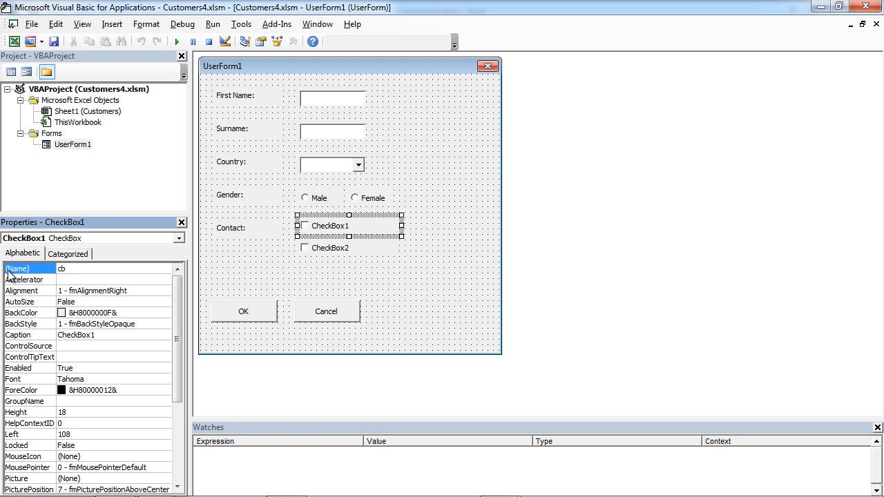
{"action": "type", "text": "Post"}
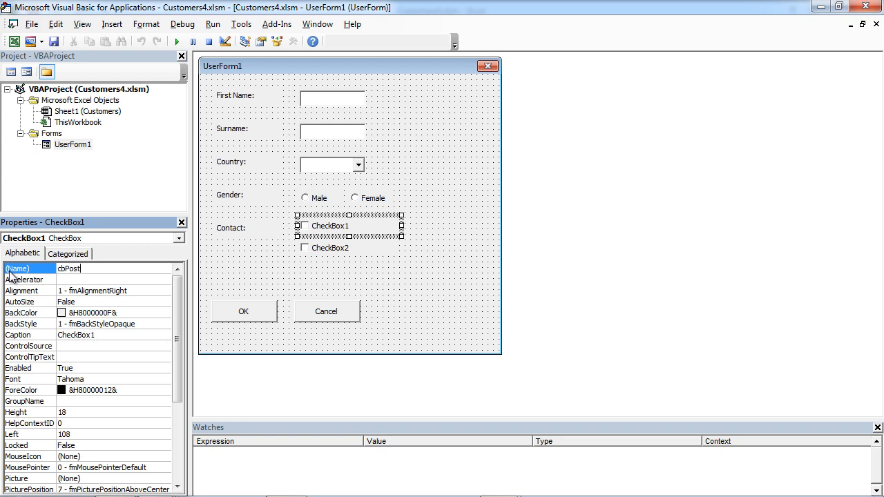
Rename CheckBox2 to cbTelephone with caption 'Telephone'
{"action": "left_click", "coordinate": [330, 247]}
{"action": "type", "text": "cbTelep"}
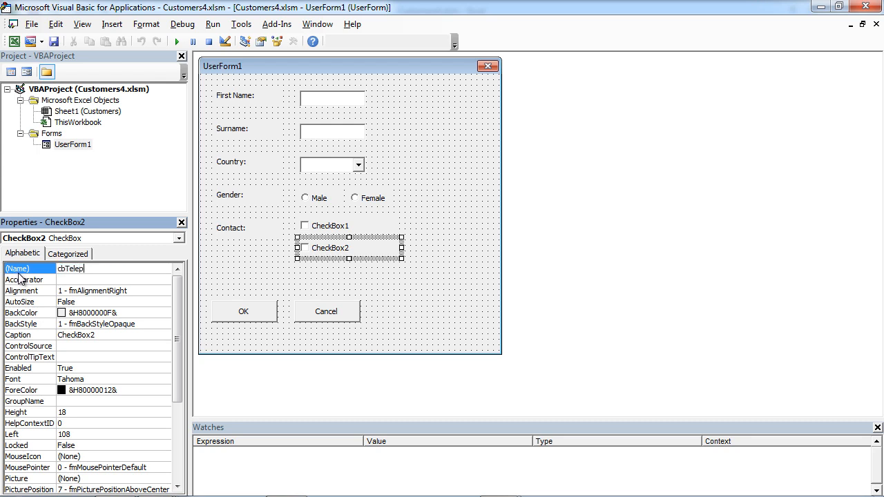
{"action": "type", "text": "hone"}
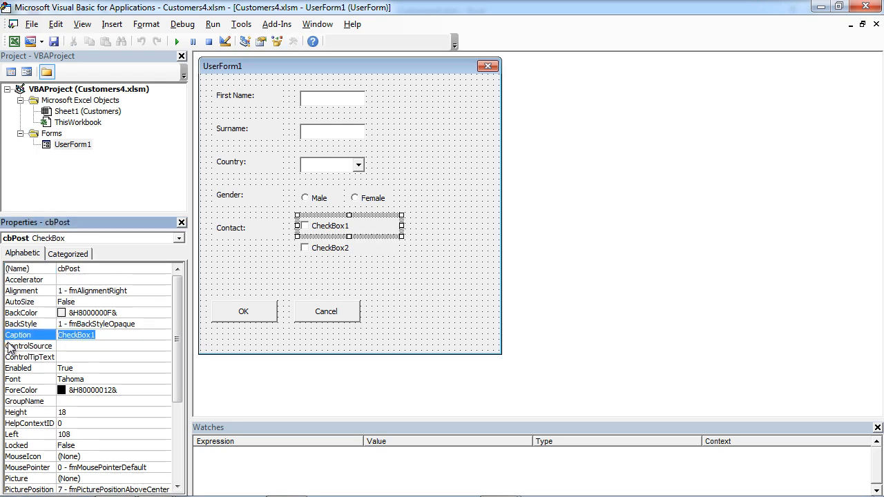
{"action": "type", "text": "Post"}
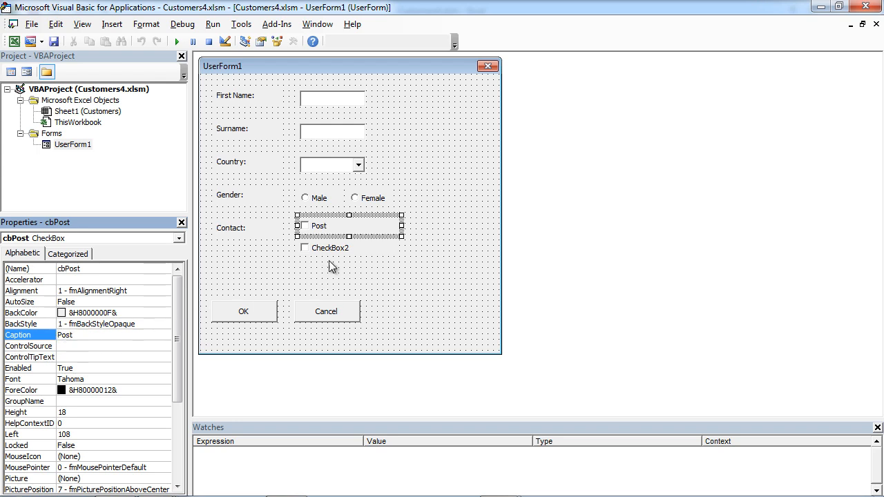
{"action": "left_click", "coordinate": [330, 248]}
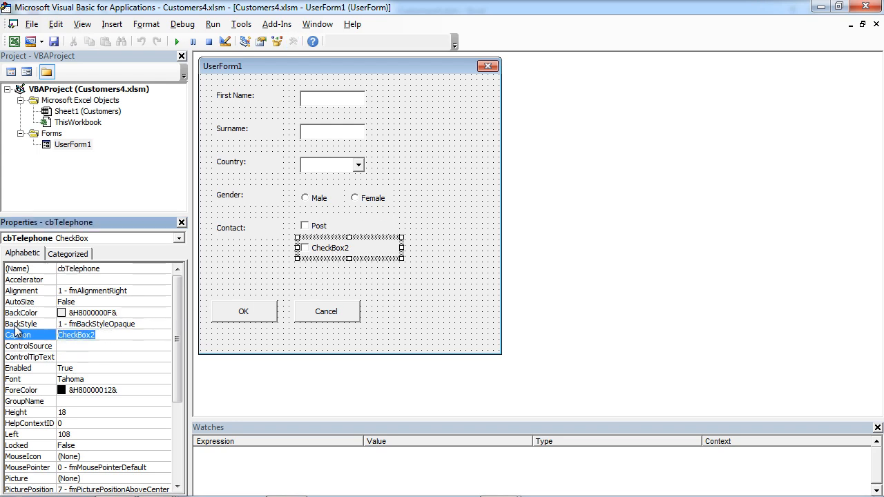
{"action": "type", "text": "Telepho"}
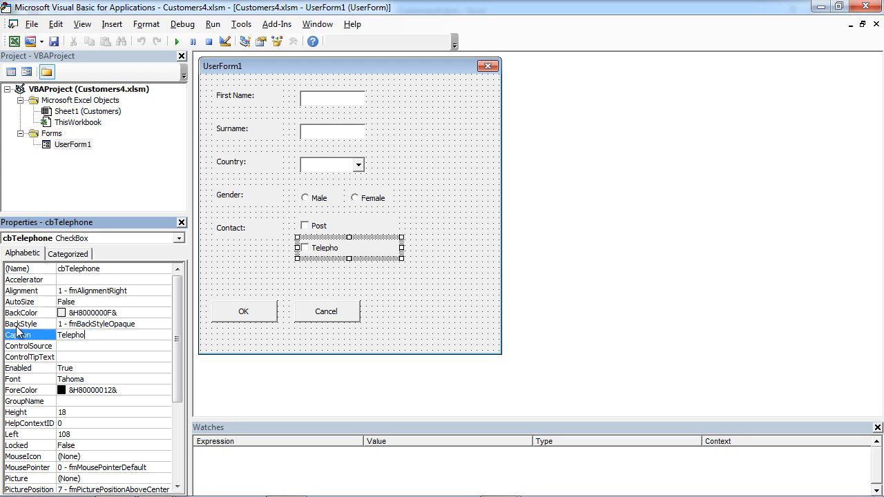
{"action": "type", "text": "ne"}
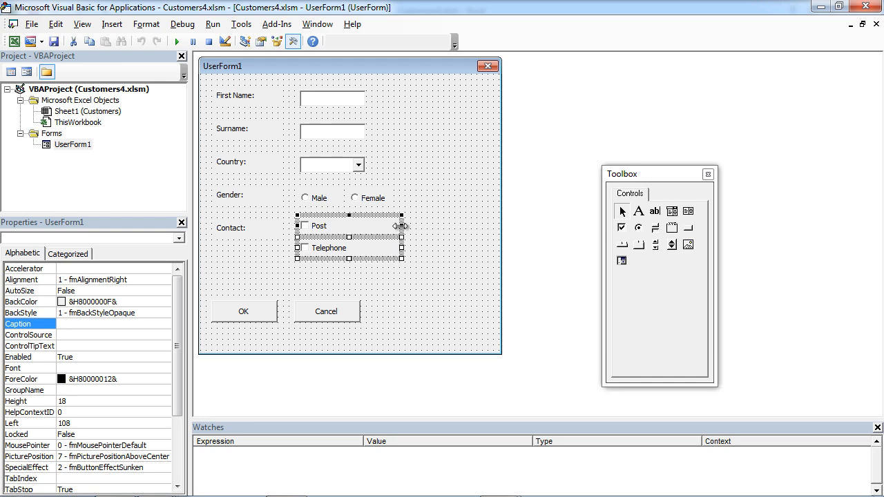
Place the Telephone checkbox on Post's row and shrink UserForm1 to fit
{"action": "left_click", "coordinate": [414, 304]}
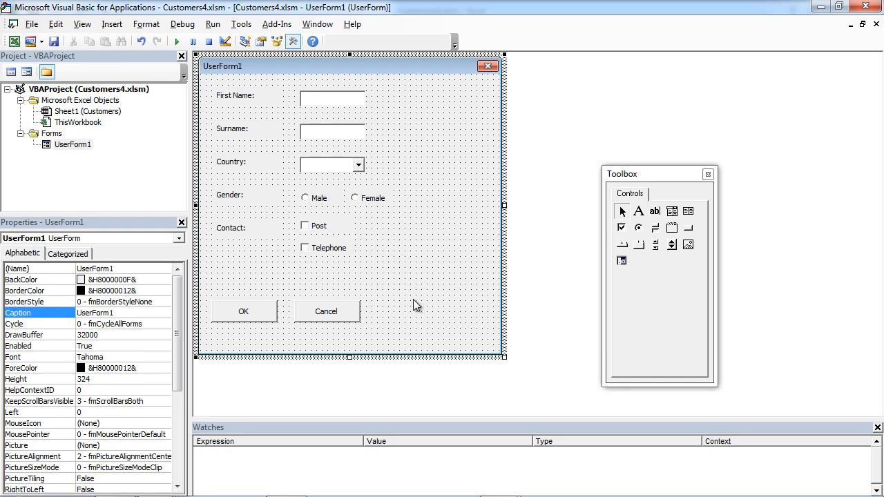
{"action": "left_click", "coordinate": [304, 247]}
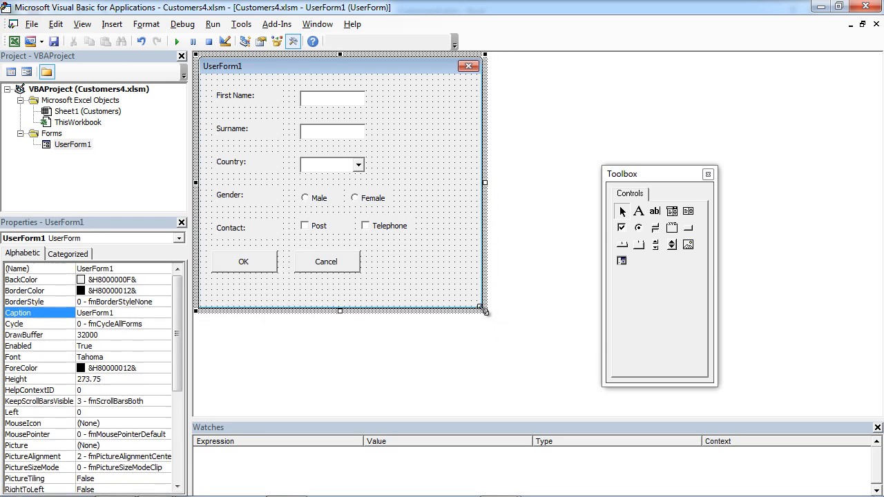
{"action": "left_click_drag", "start_coordinate": [486, 312], "coordinate": [447, 298]}
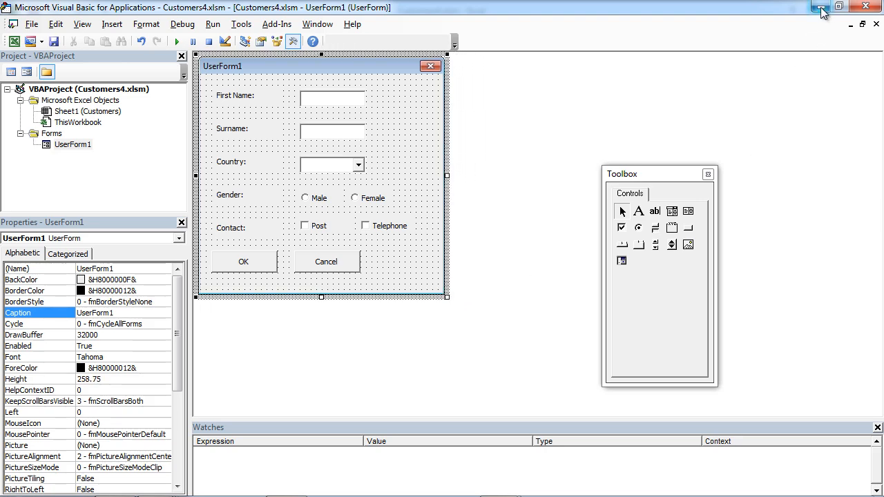
Enter the 'Contact by Post' heading and autofit column E
{"action": "left_click", "coordinate": [823, 6]}
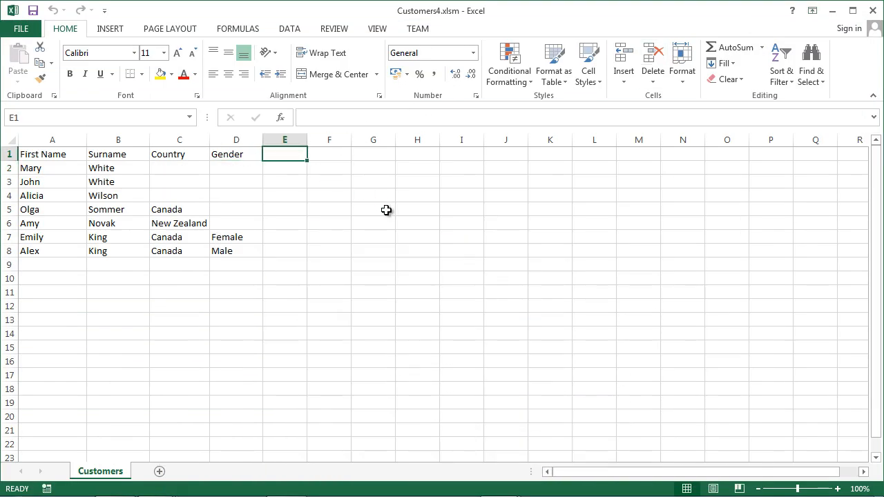
{"action": "type", "text": "Con"}
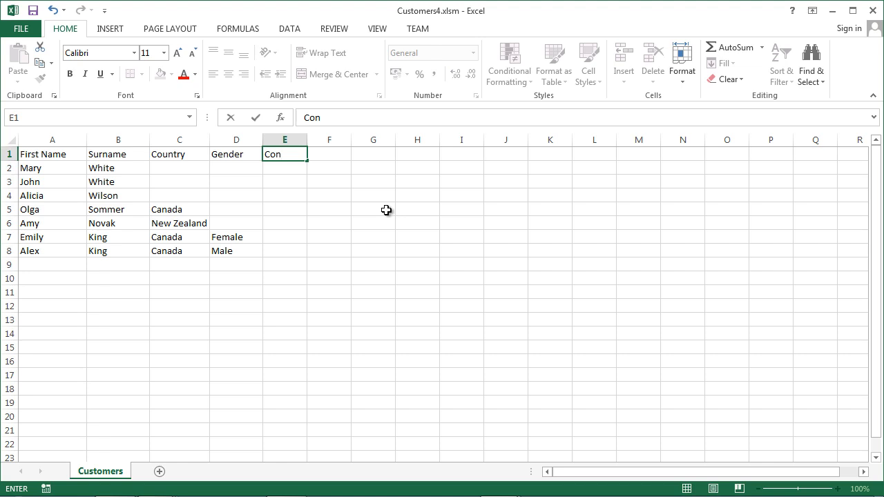
{"action": "type", "text": "ta"}
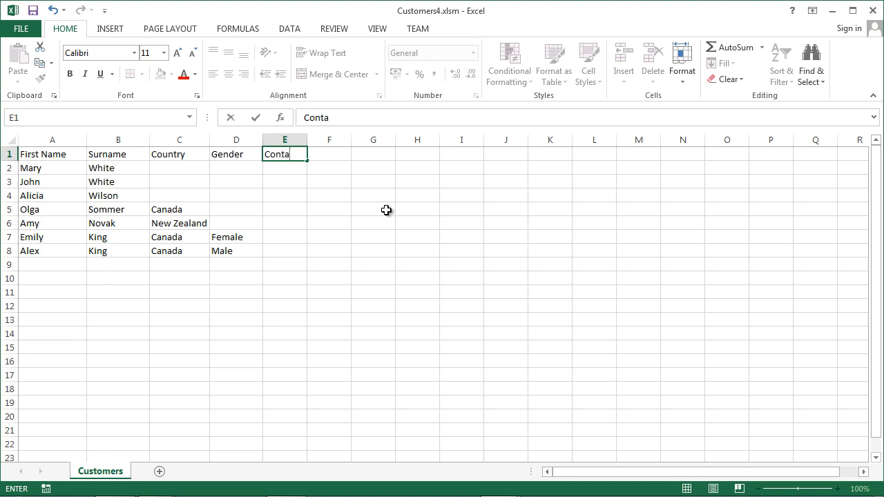
{"action": "type", "text": "ct"}
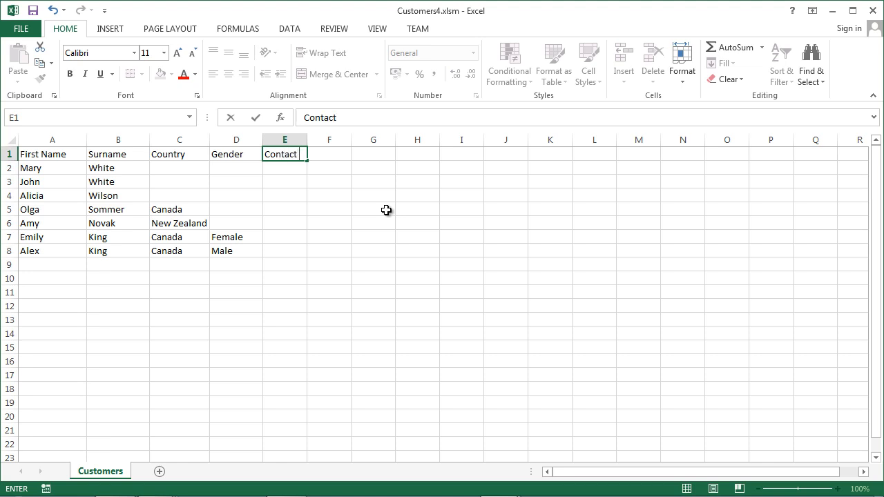
{"action": "type", "text": "y Post"}
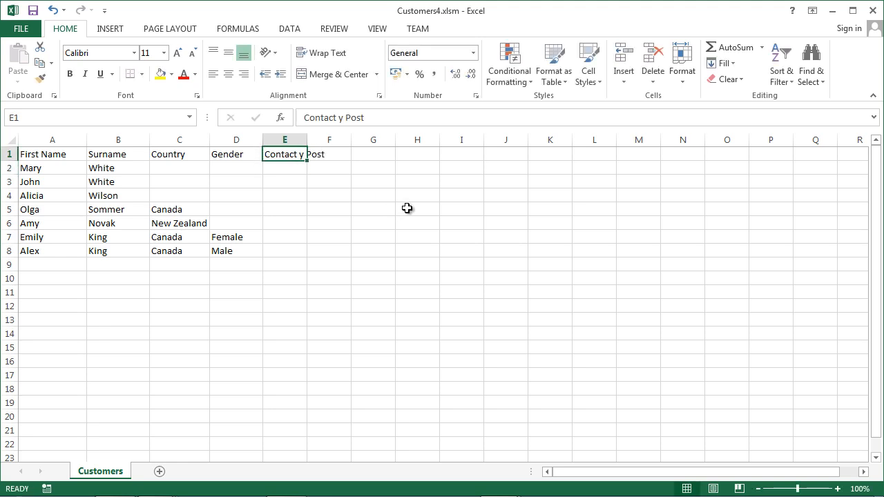
{"action": "double_click", "coordinate": [284, 154]}
{"action": "type", "text": "b"}
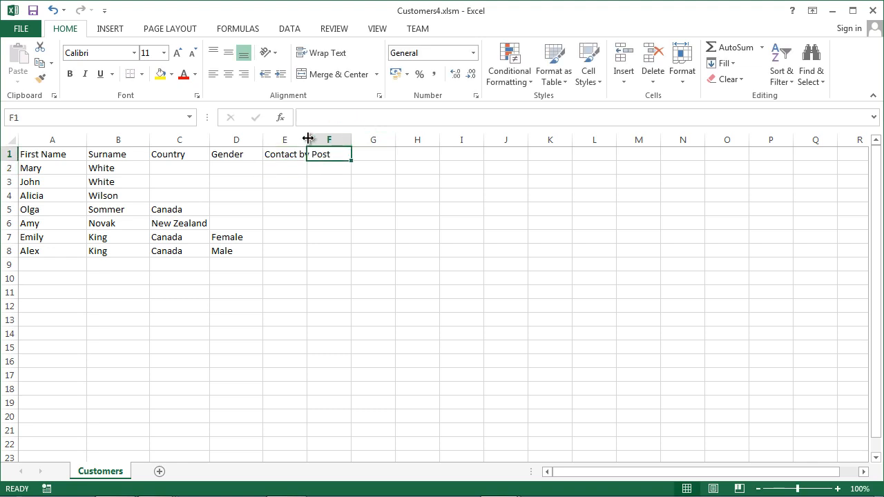
Enter 'Contact by Telephone' in F1 and widen column F to fit
{"action": "type", "text": "C"}
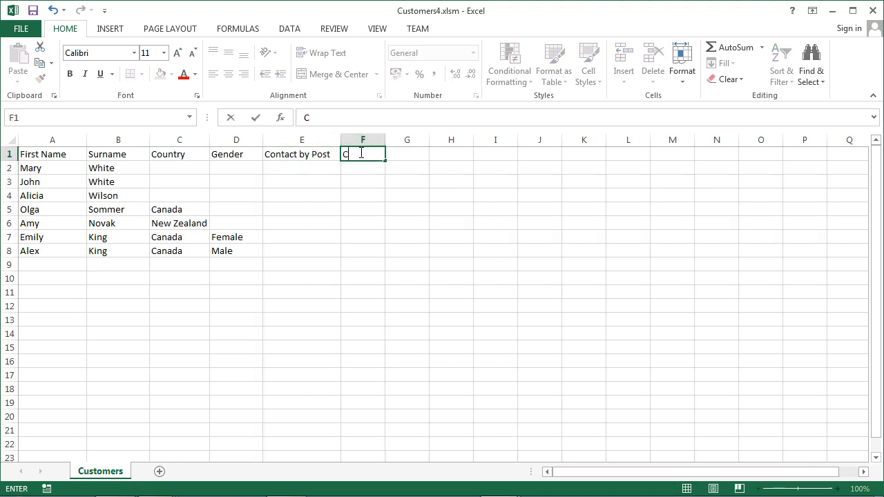
{"action": "type", "text": "ontact by"}
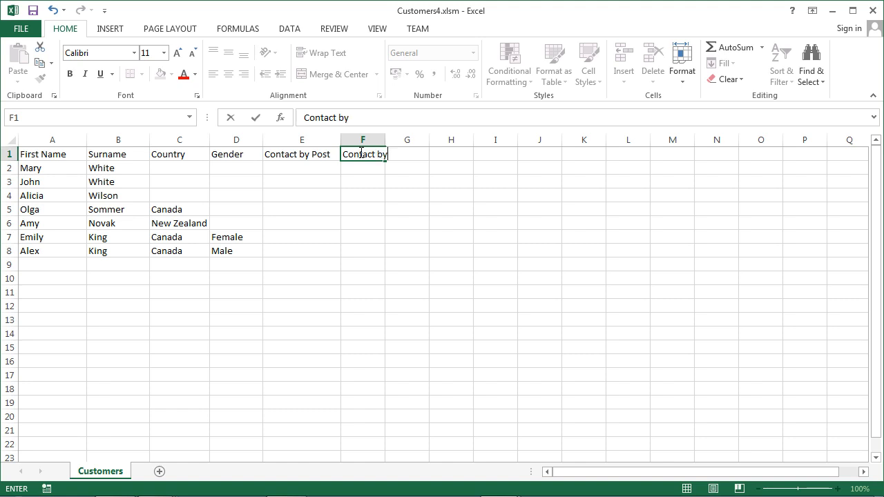
{"action": "type", "text": "T"}
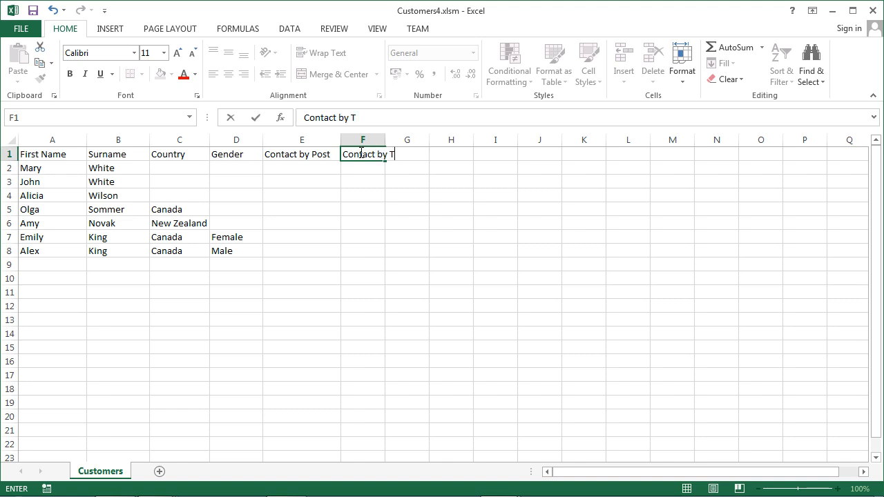
{"action": "type", "text": "elephone"}
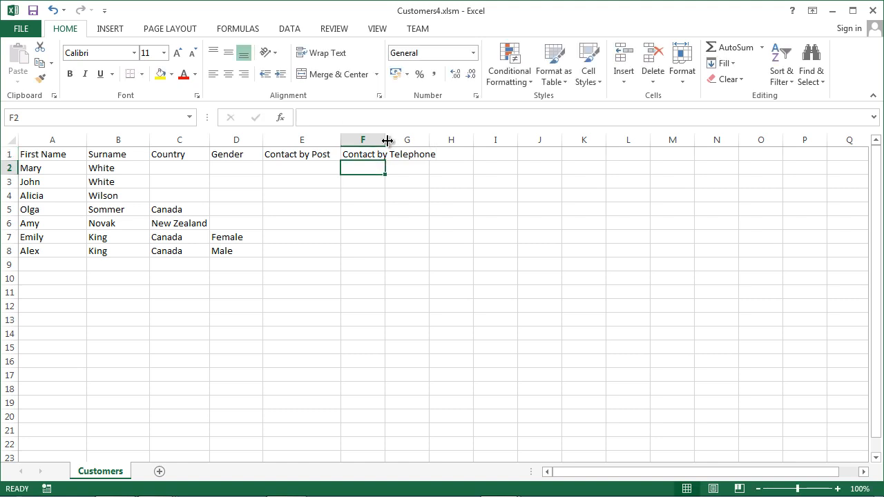
{"action": "left_click", "coordinate": [388, 182]}
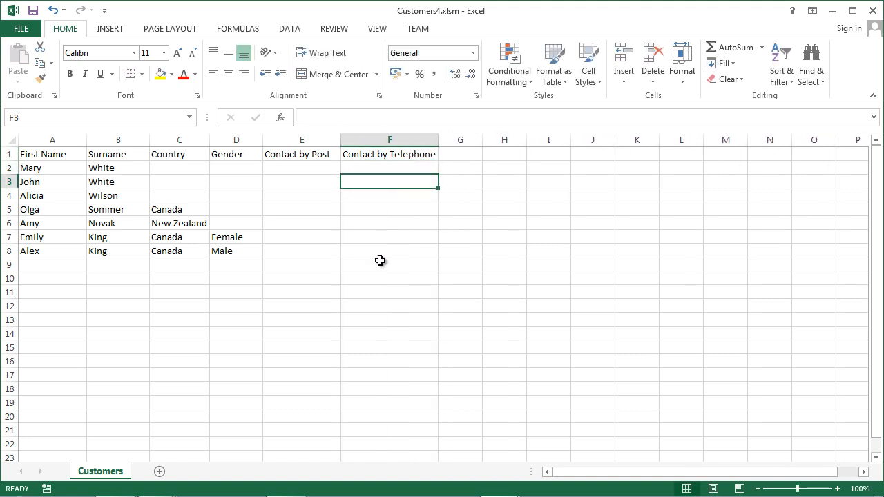
{"action": "right_click", "coordinate": [100, 471]}
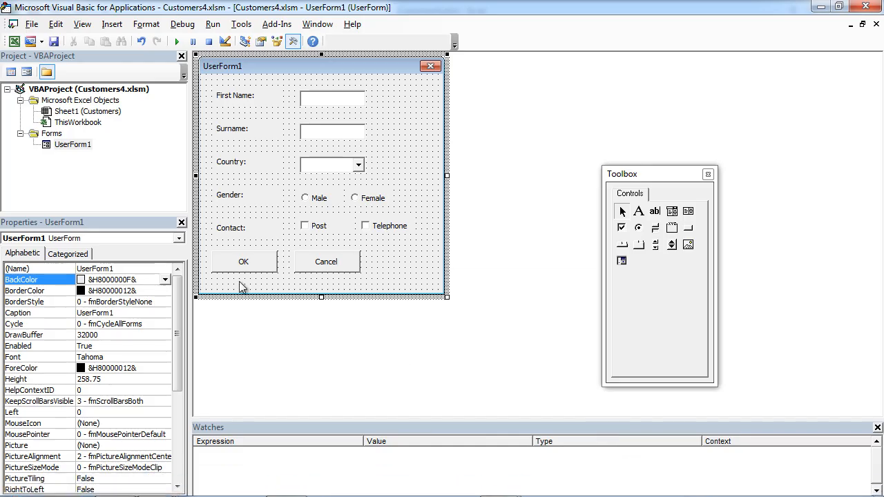
In btnOK_Click, add the condition 'If Me.cbPost.Value = True Then'
{"action": "double_click", "coordinate": [243, 261]}
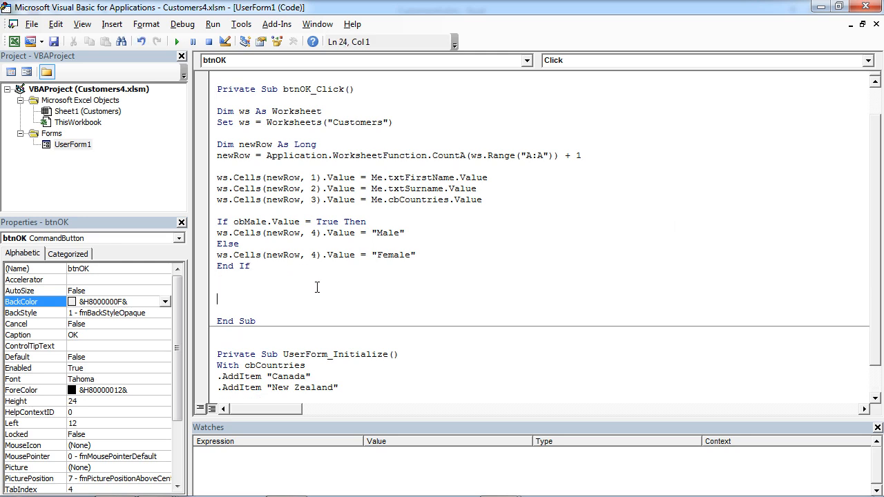
{"action": "type", "text": "If"}
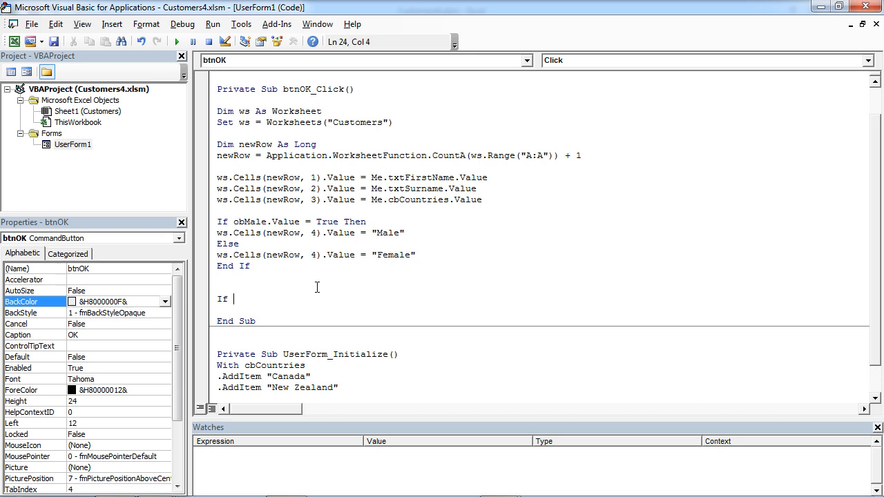
{"action": "type", "text": "cb"}
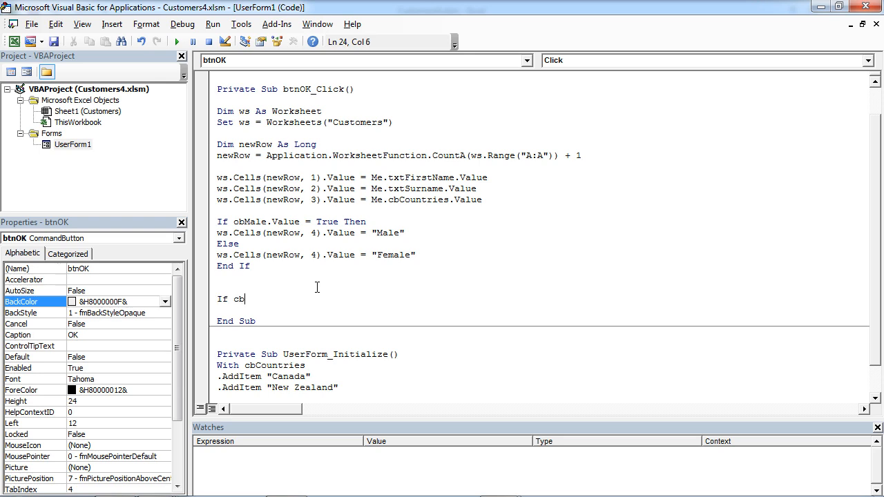
{"action": "type", "text": "Post"}
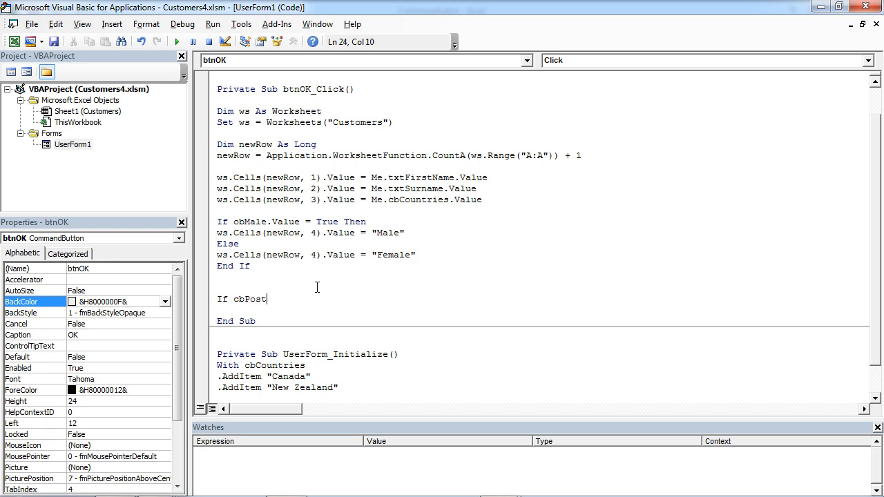
{"action": "type", "text": ".Value"}
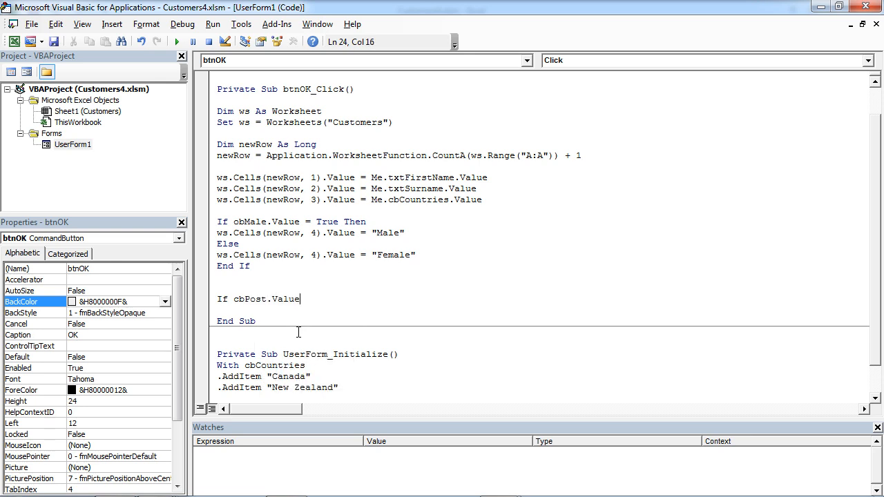
{"action": "type", "text": "Me."}
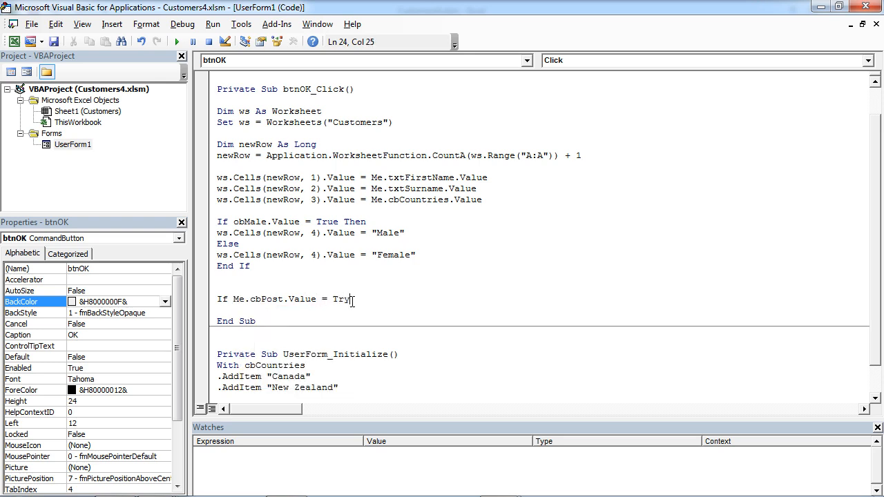
{"action": "type", "text": "e"}
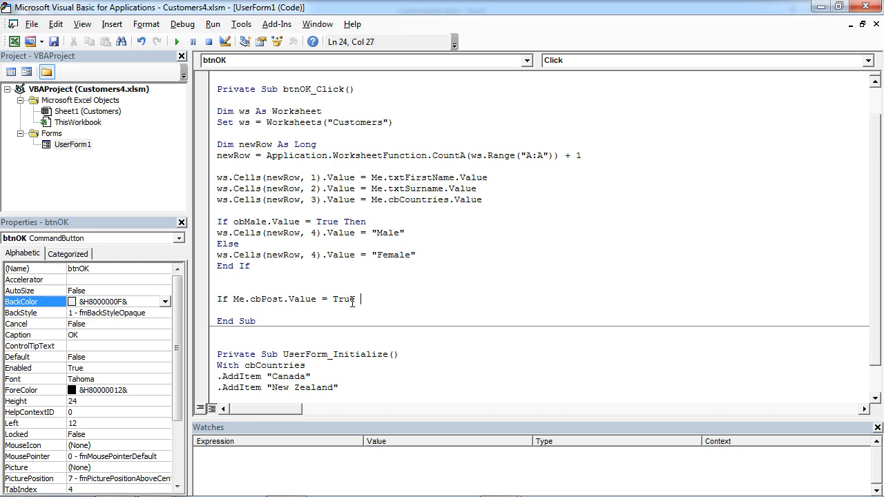
{"action": "type", "text": "Then"}
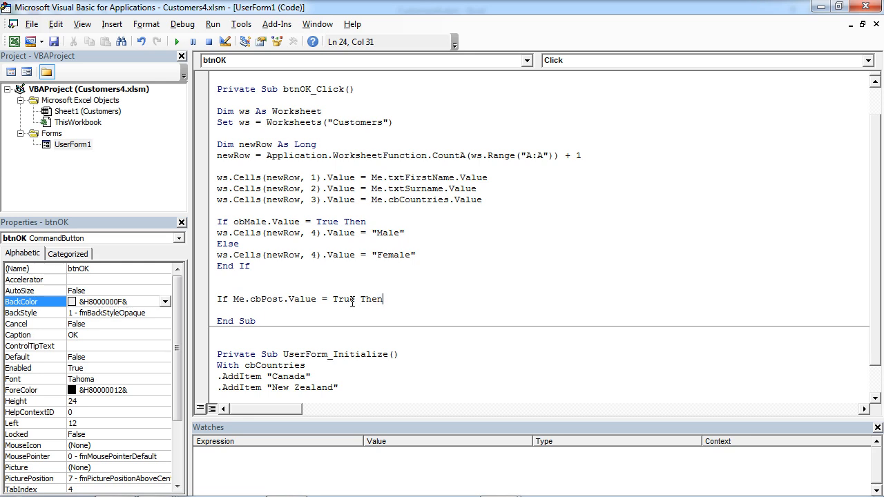
{"action": "key", "text": "Return"}
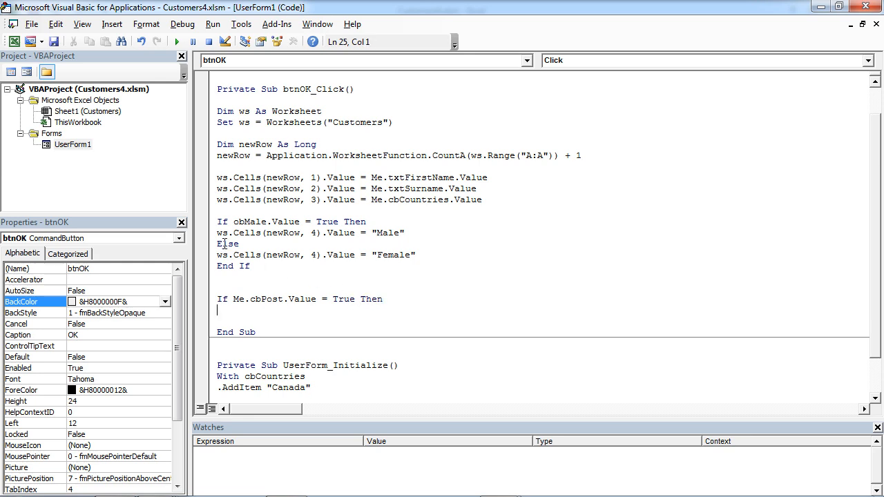
Reuse the ws.Cells line for column 5, replacing Male with "Yes"
{"action": "triple_click", "coordinate": [311, 233]}
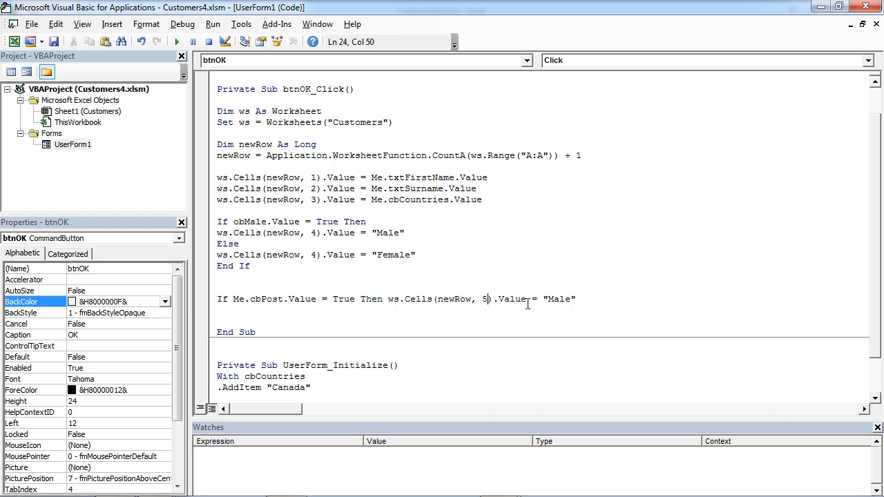
{"action": "double_click", "coordinate": [558, 299]}
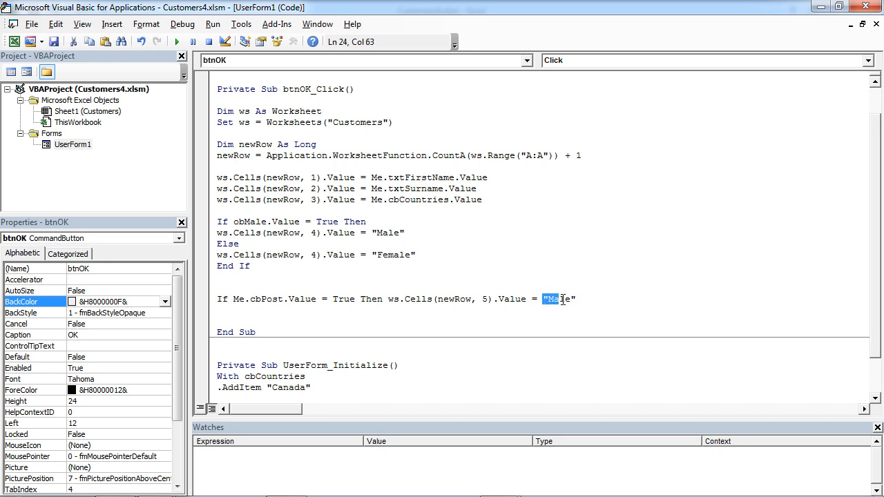
{"action": "key", "text": "Delete"}
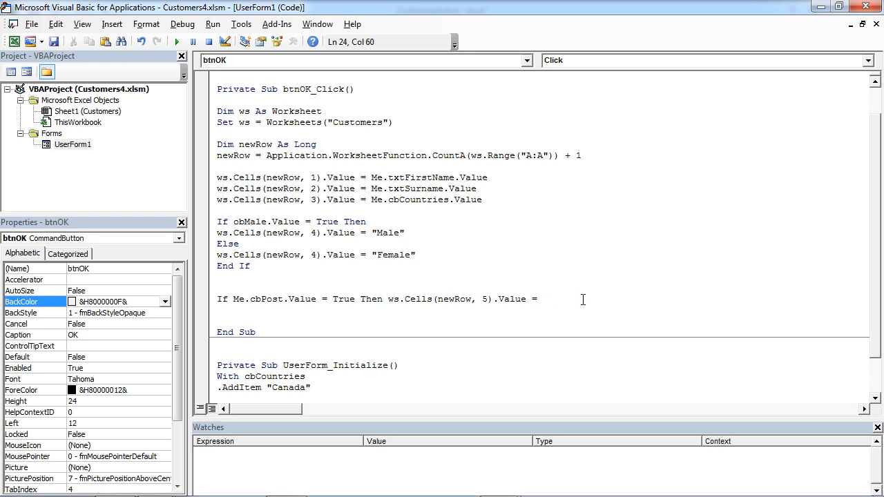
{"action": "type", "text": "\"\""}
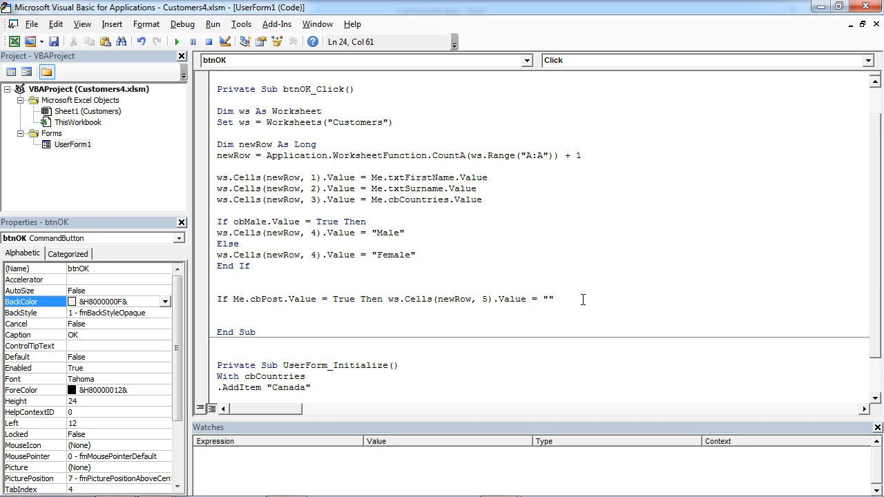
{"action": "type", "text": "Yes\""}
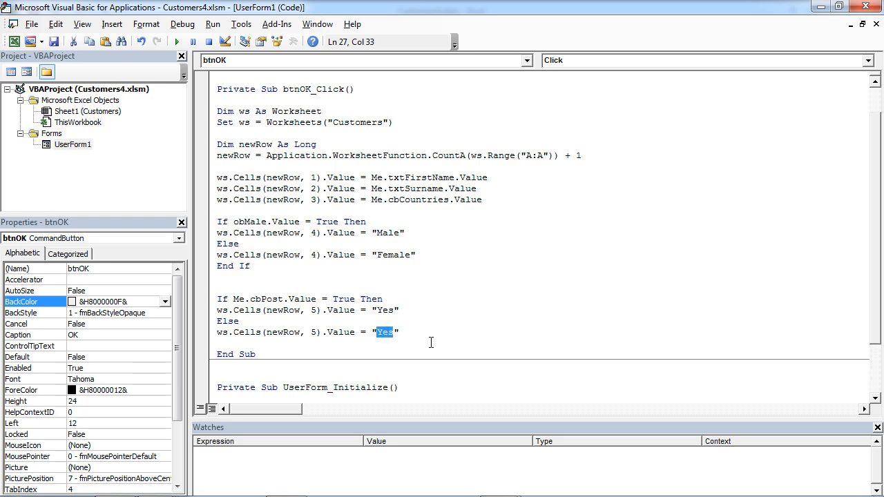
Finish the If/Else with "No" and duplicate it for cbTelephone into column 6
{"action": "type", "text": "No"}
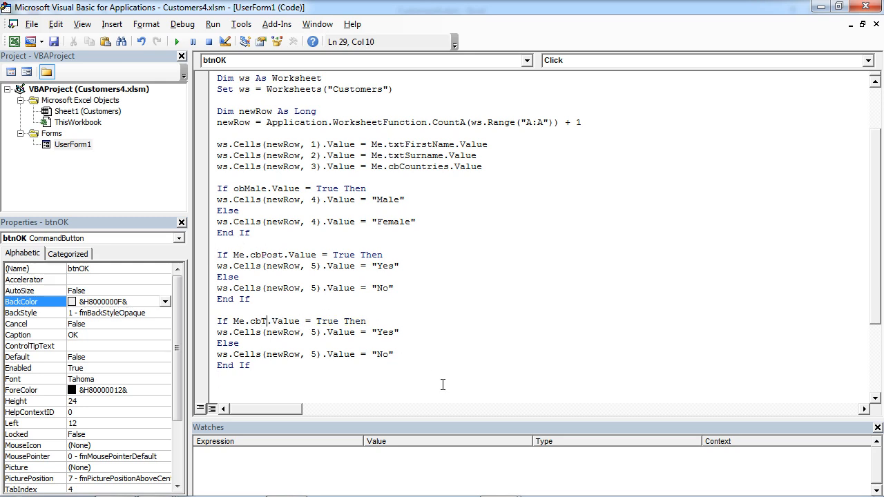
{"action": "type", "text": "elephone"}
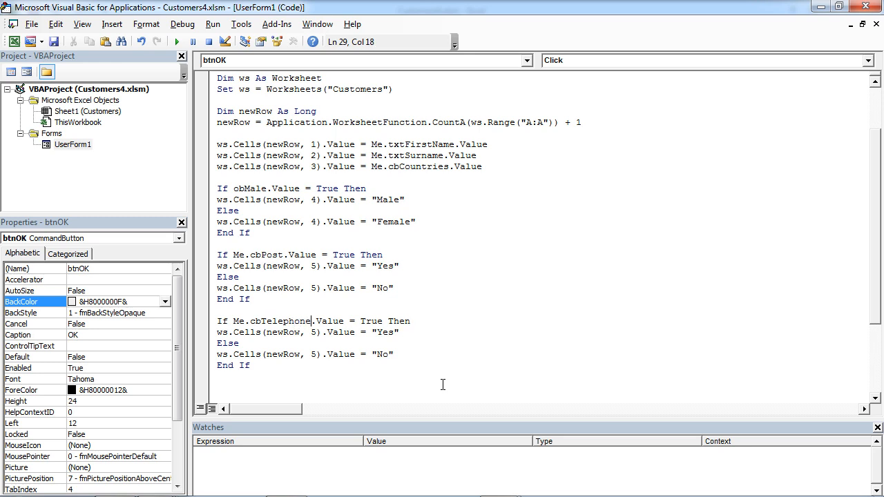
{"action": "left_click", "coordinate": [323, 332]}
{"action": "type", "text": "6"}
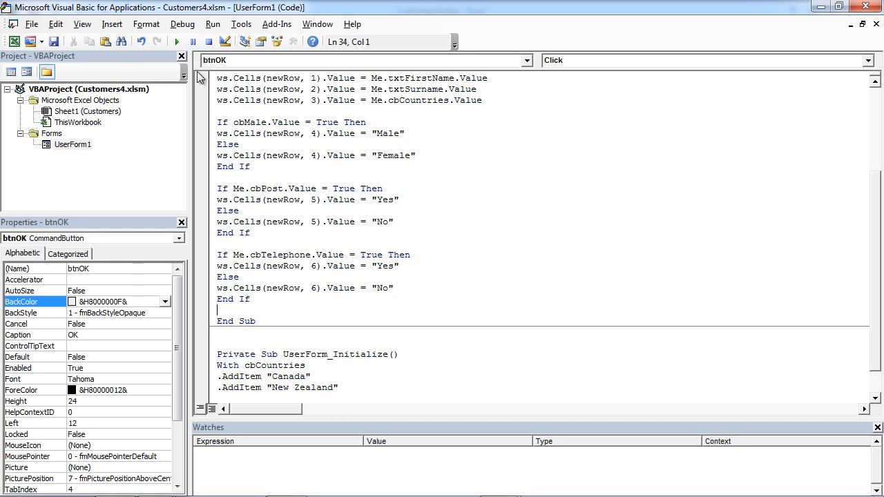
{"action": "left_click", "coordinate": [177, 42]}
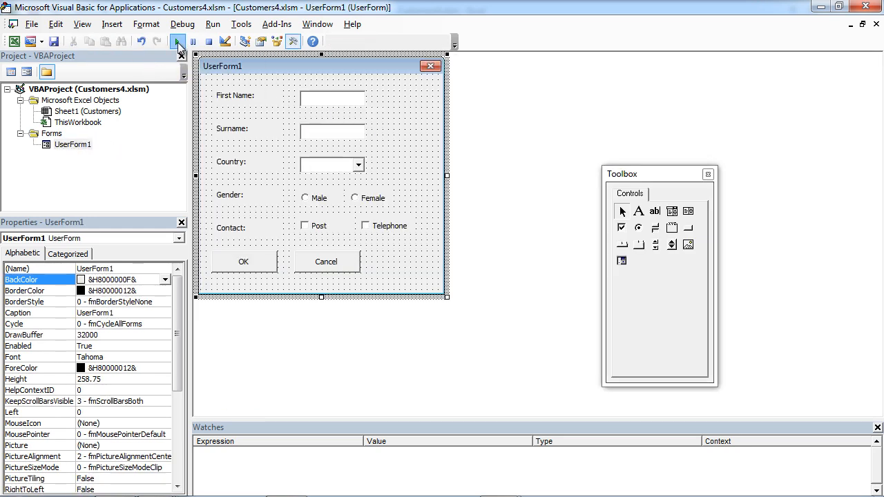
{"action": "left_click", "coordinate": [177, 41]}
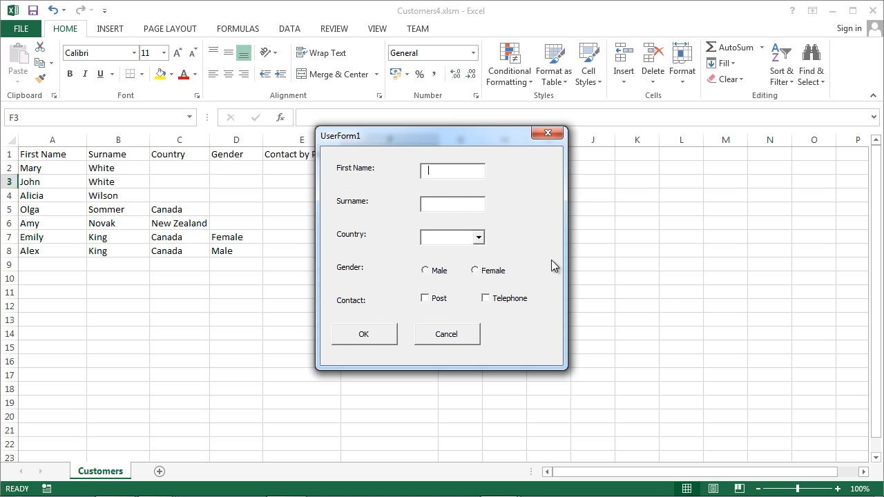
{"action": "type", "text": "Mark"}
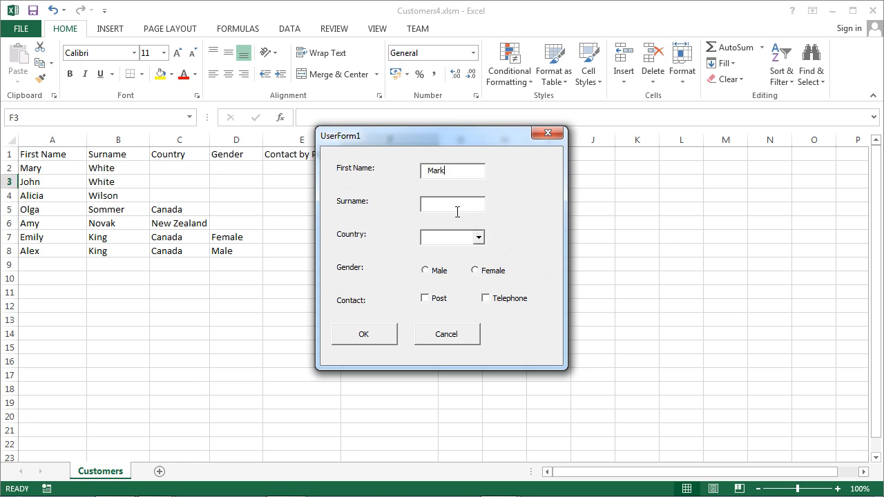
{"action": "type", "text": "Kowalsky"}
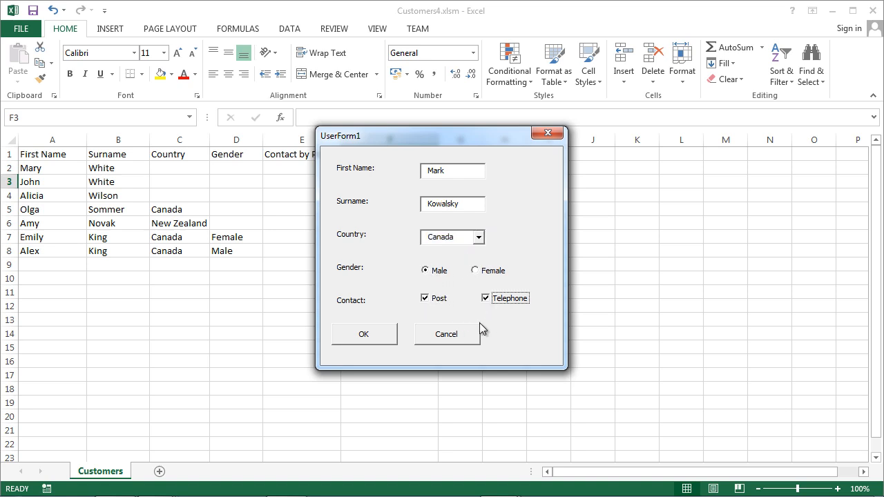
{"action": "left_click", "coordinate": [364, 334]}
{"action": "type", "text": "E"}
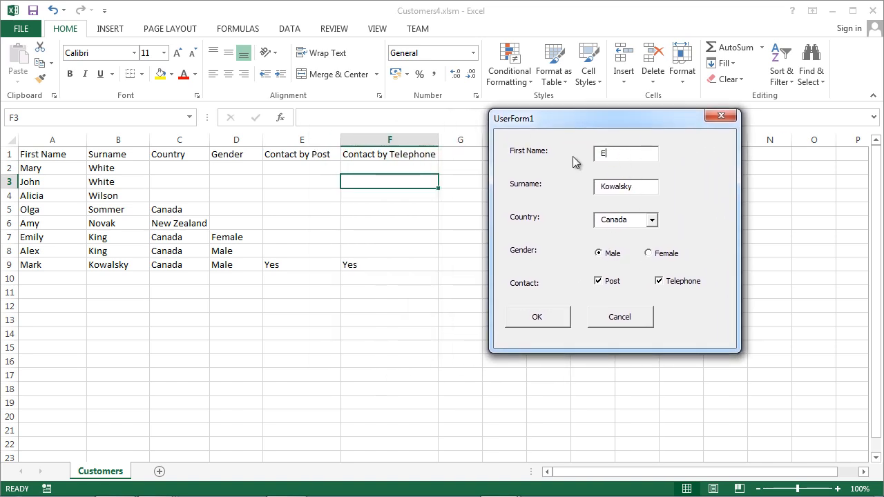
{"action": "type", "text": "liza"}
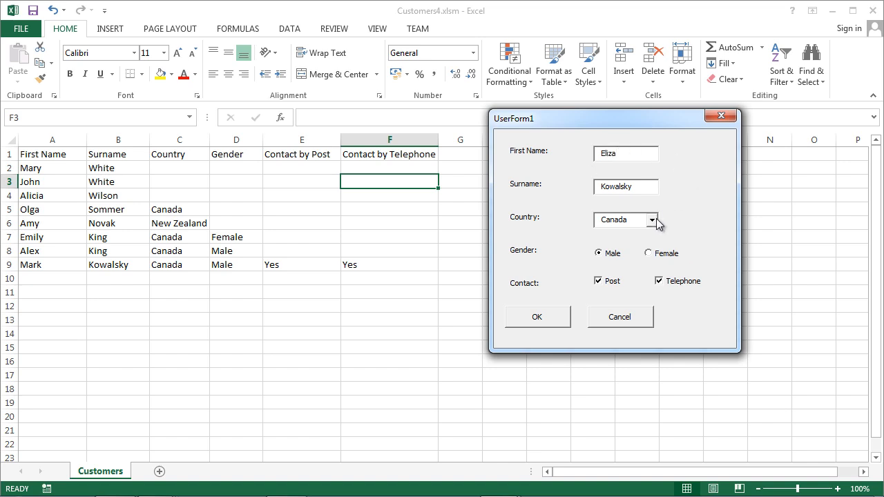
{"action": "left_click", "coordinate": [647, 252]}
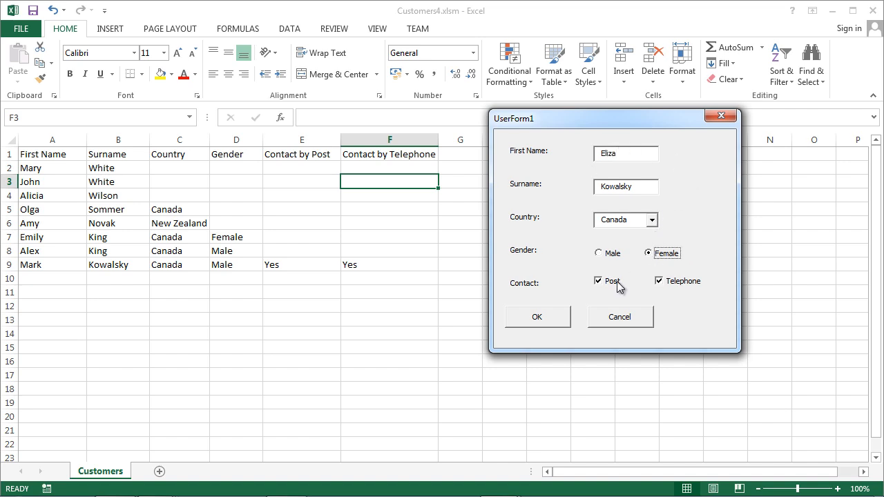
{"action": "left_click", "coordinate": [537, 317]}
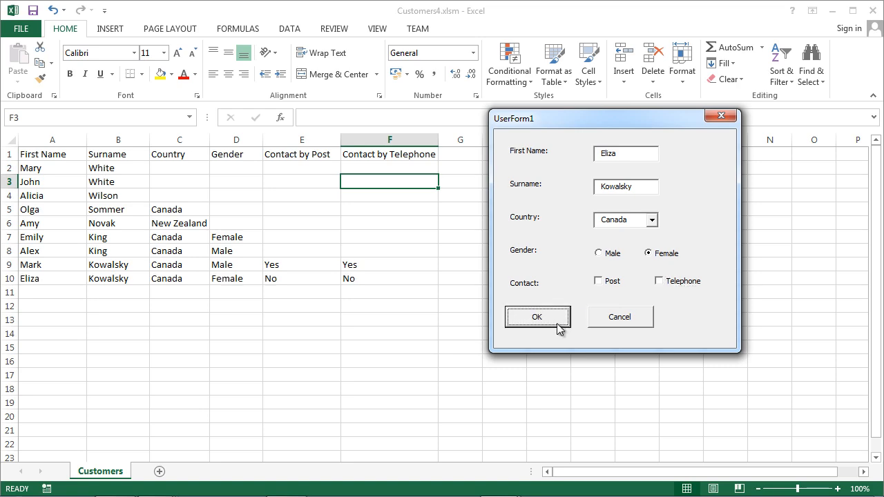